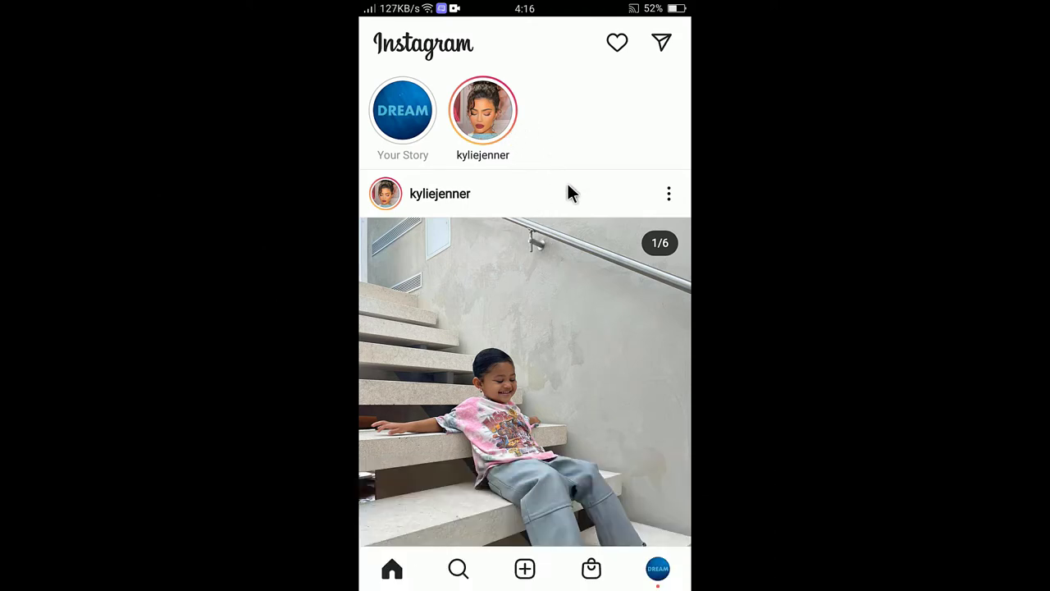
pyautogui.moveTo(514, 168)
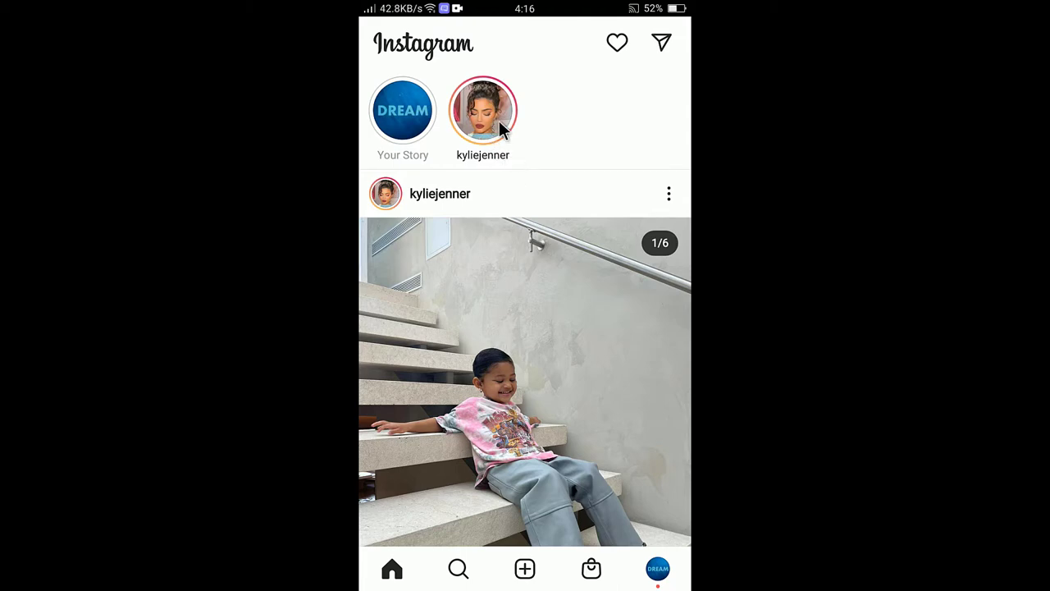
# Open kyliejenner's story with the pink UK giveaway image from the stories tray.
pyautogui.click(482, 109)
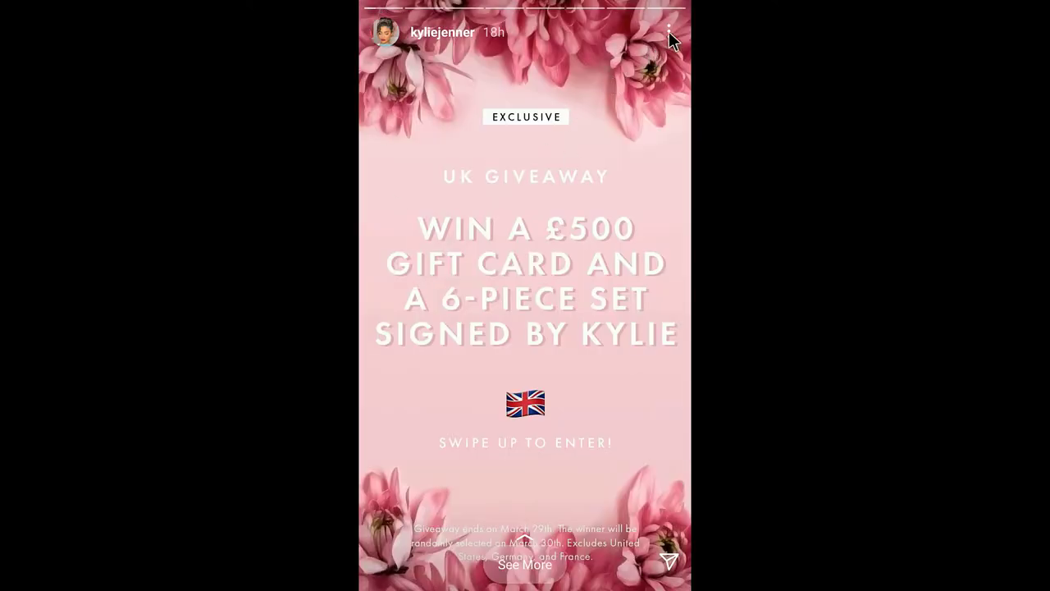
# Bring up the giveaway story's options menu to reach Copy Link.
pyautogui.click(672, 33)
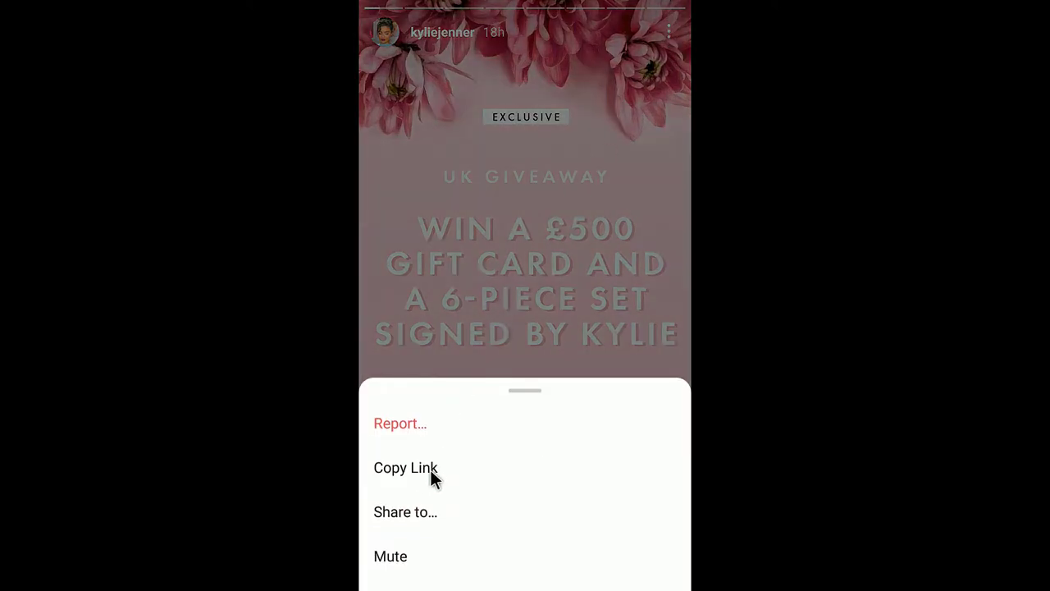
pyautogui.moveTo(458, 130)
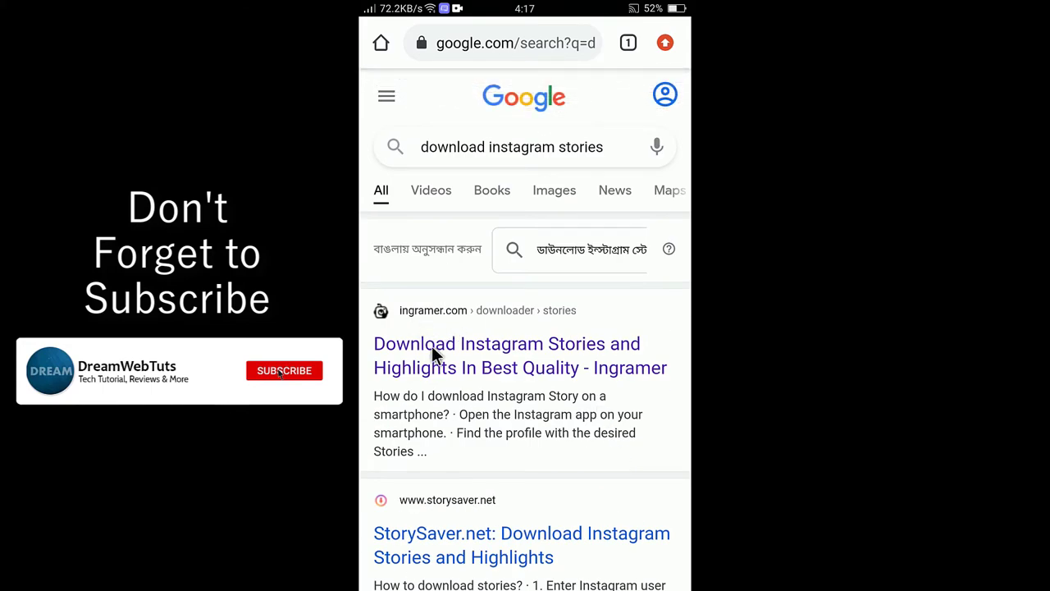
# Open the ingramer.com 'Download Instagram Stories and Highlights' result.
pyautogui.scroll(-3)
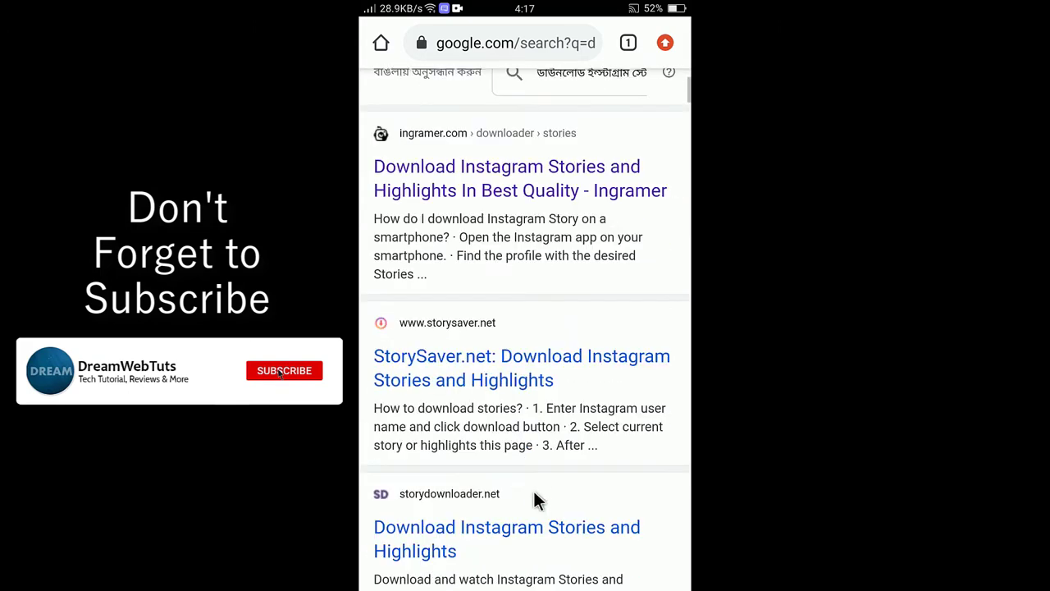
pyautogui.click(519, 178)
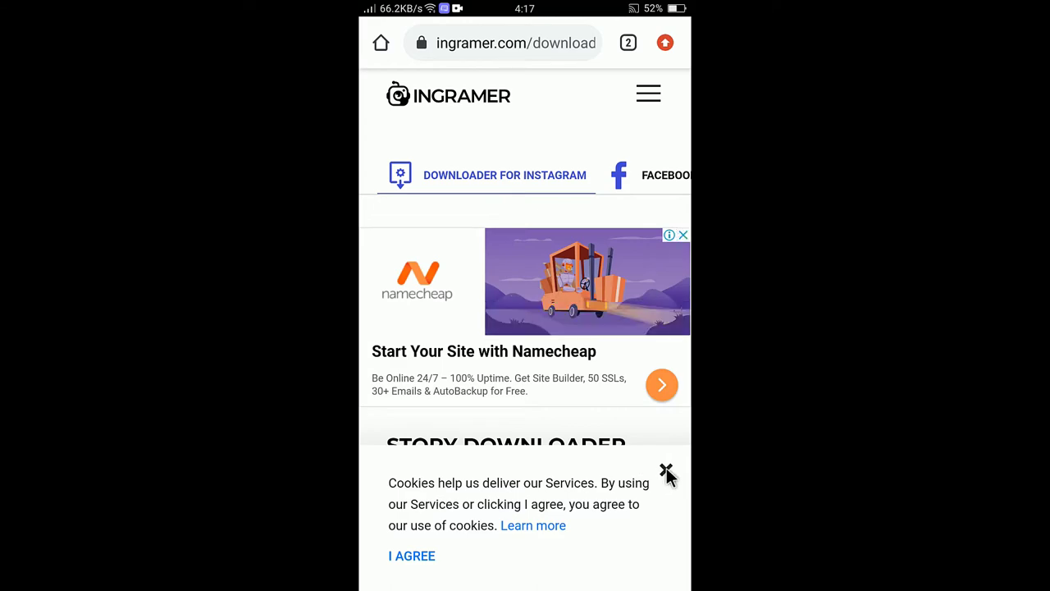
# Paste the story link into Ingramer, trim it to kyliejenner, and search.
pyautogui.click(668, 470)
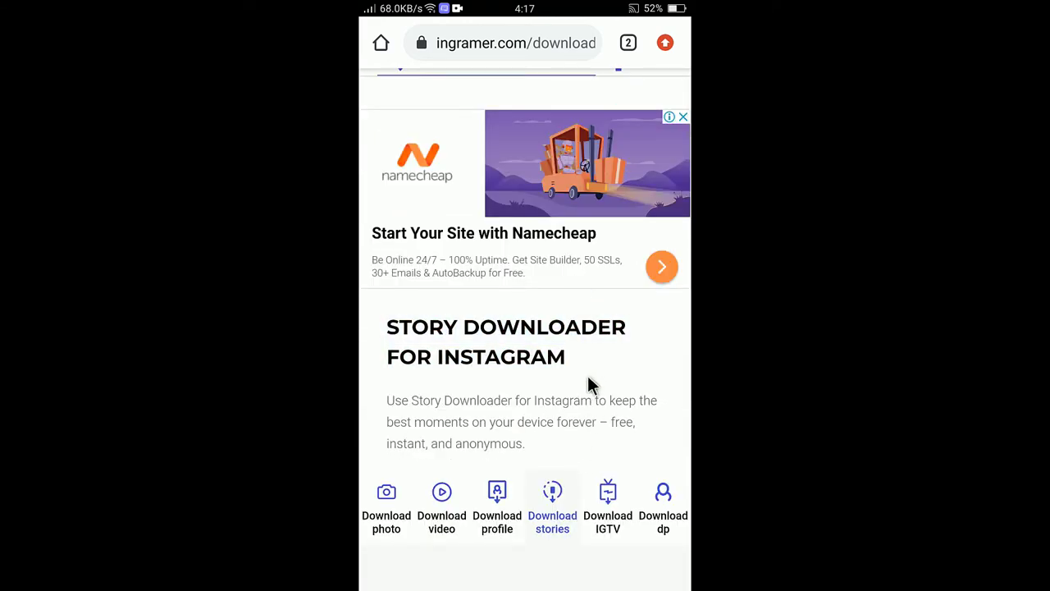
pyautogui.scroll(-3)
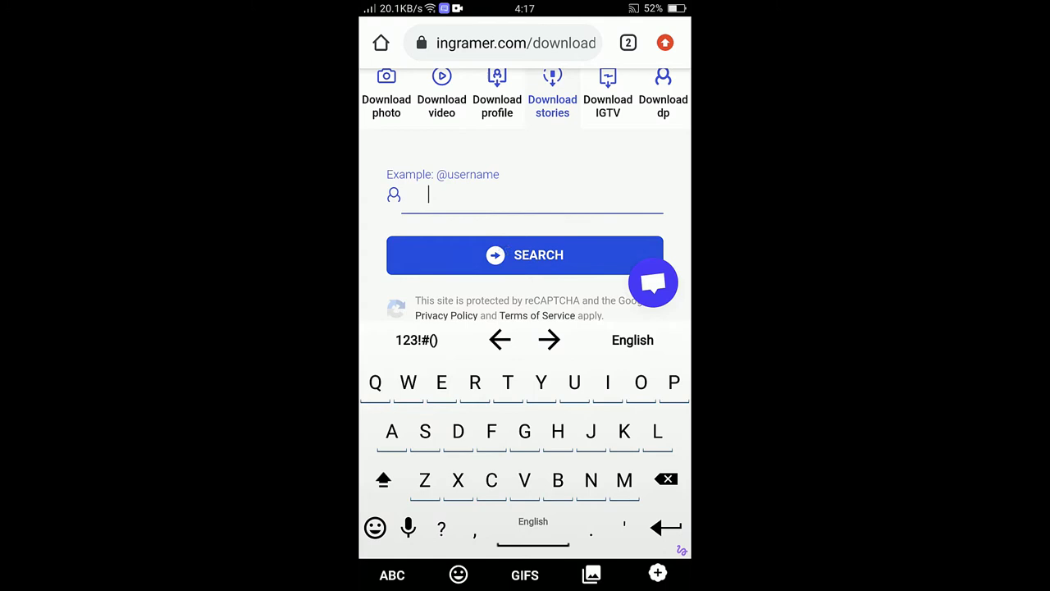
pyautogui.write('y_item_share&igshid=f7r047lvu0lm')
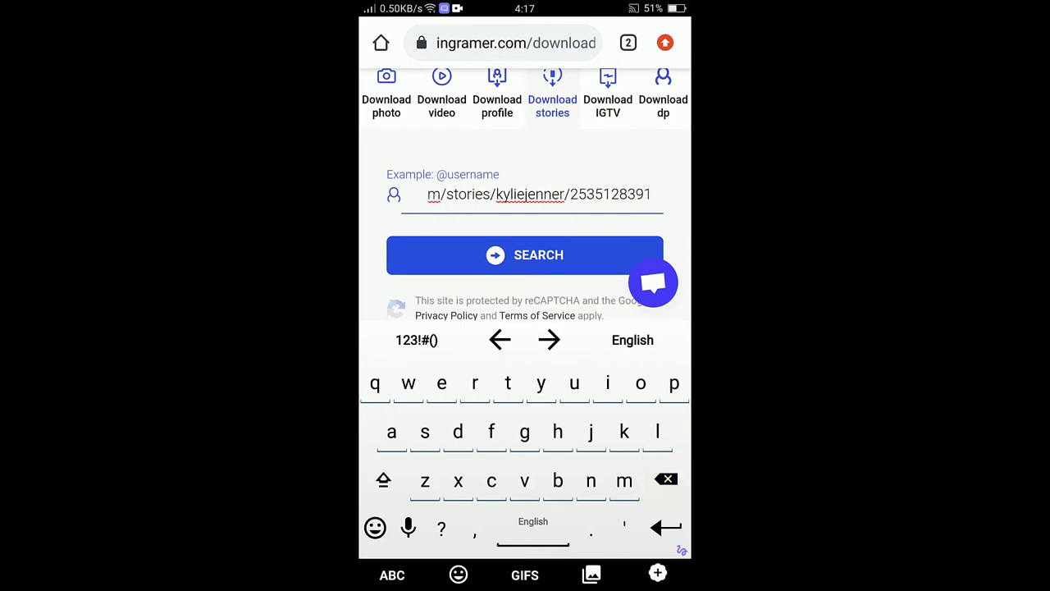
pyautogui.press('Backspace')
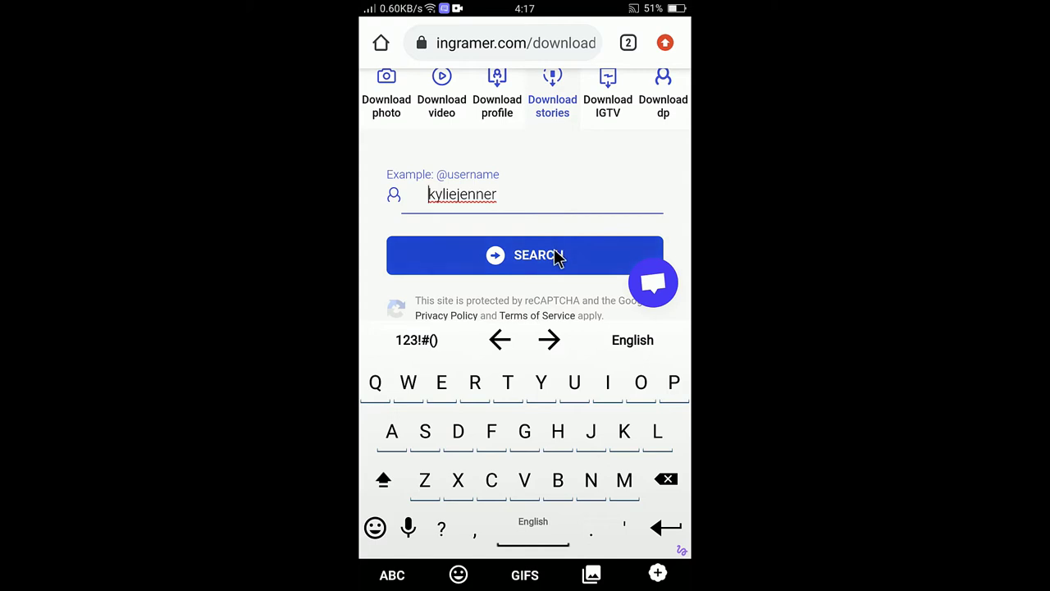
pyautogui.click(525, 255)
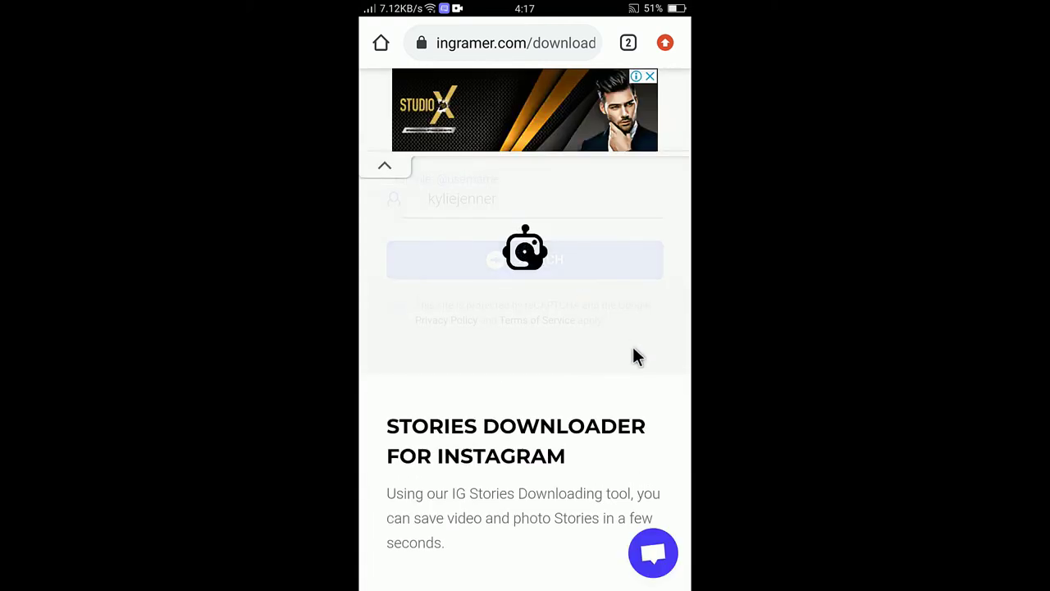
# Go back from Ingramer to Google's 'download instagram stories' results.
pyautogui.click(525, 259)
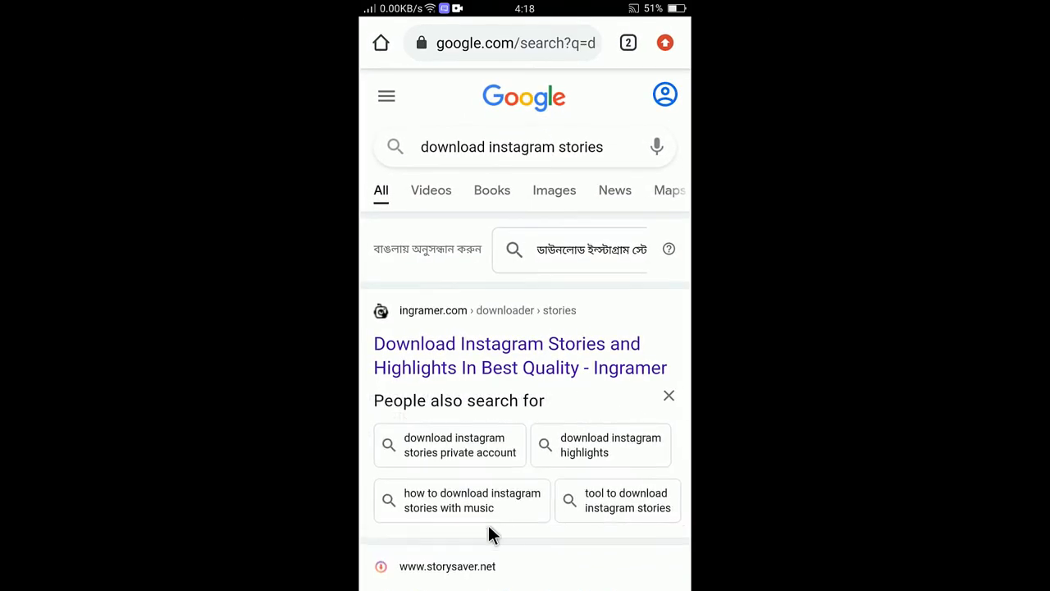
# Open the StorySaver.net result and activate its username field.
pyautogui.scroll(-3)
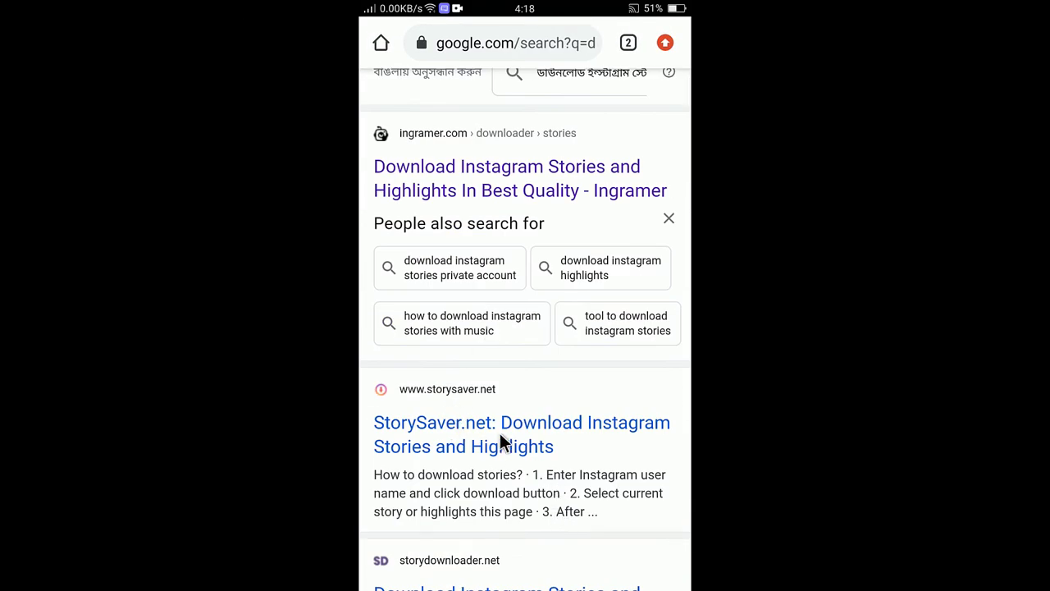
pyautogui.click(522, 434)
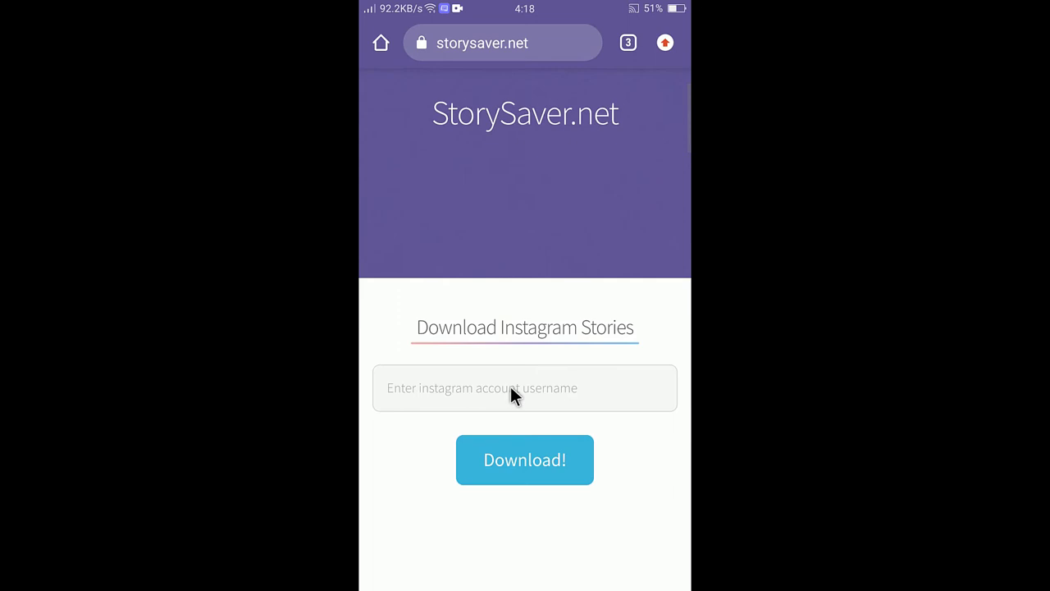
pyautogui.click(524, 388)
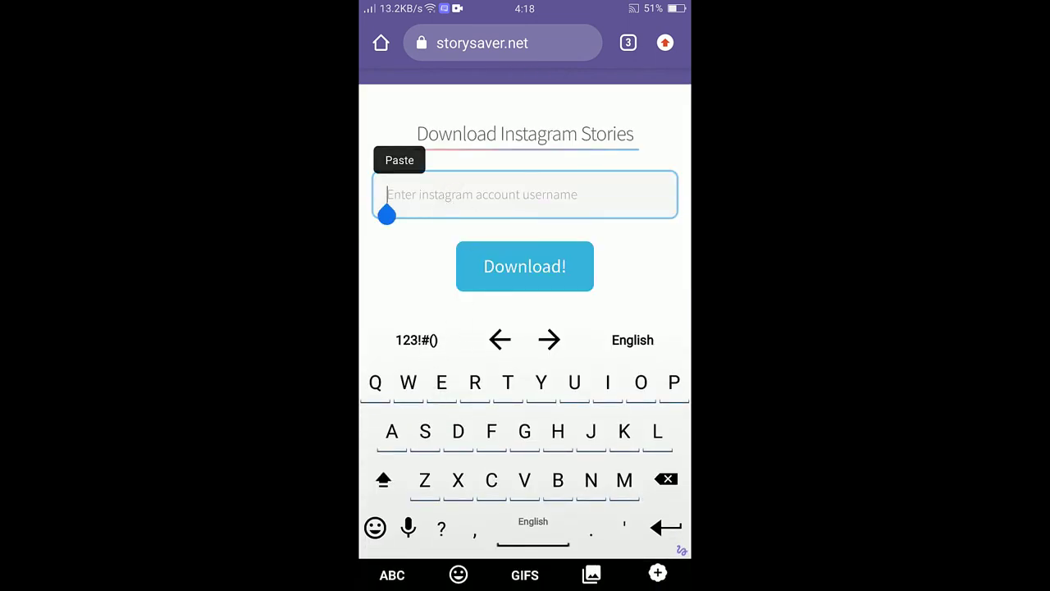
# Paste the story link, trim it to kyliejenner, and submit the download request.
pyautogui.click(399, 160)
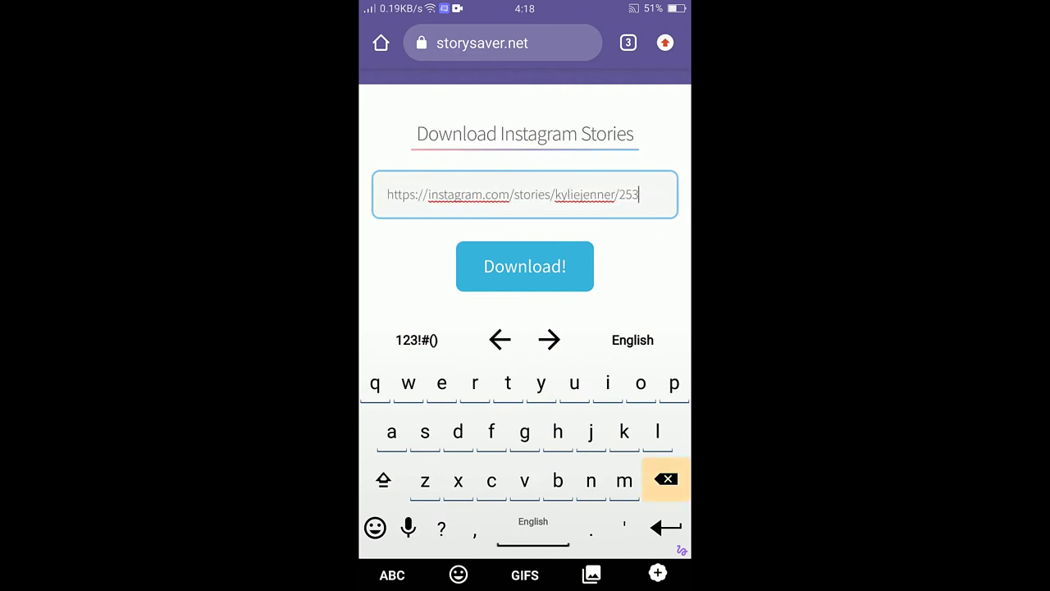
pyautogui.press('backspace')
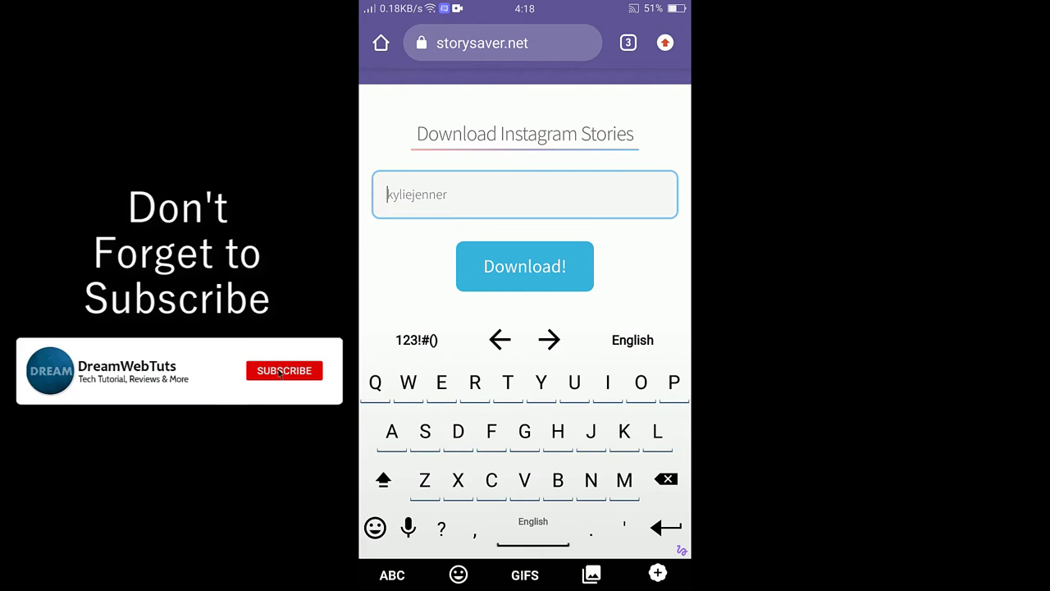
pyautogui.click(524, 266)
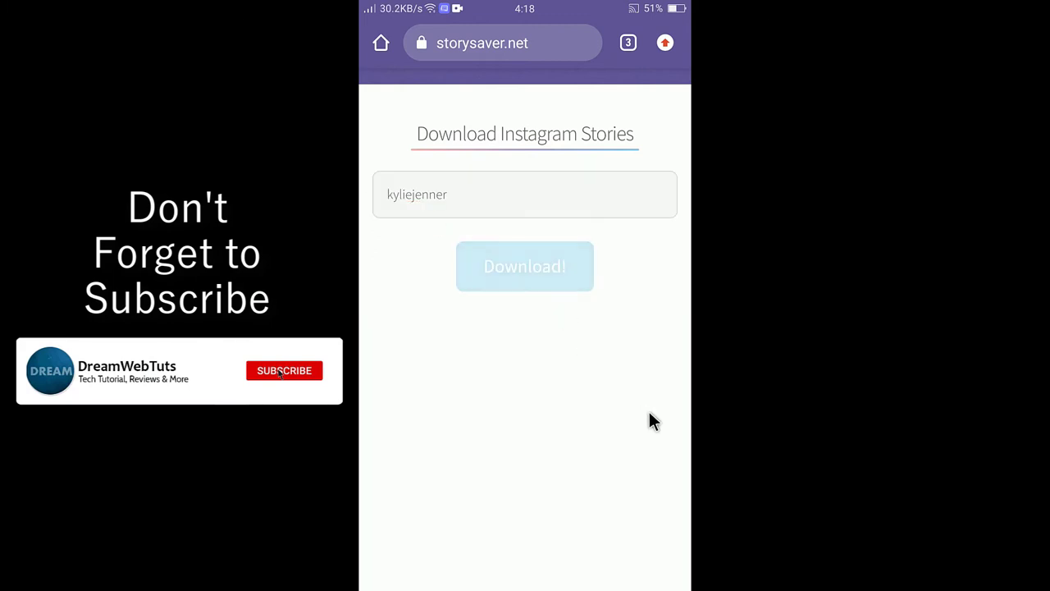
pyautogui.moveTo(648, 416)
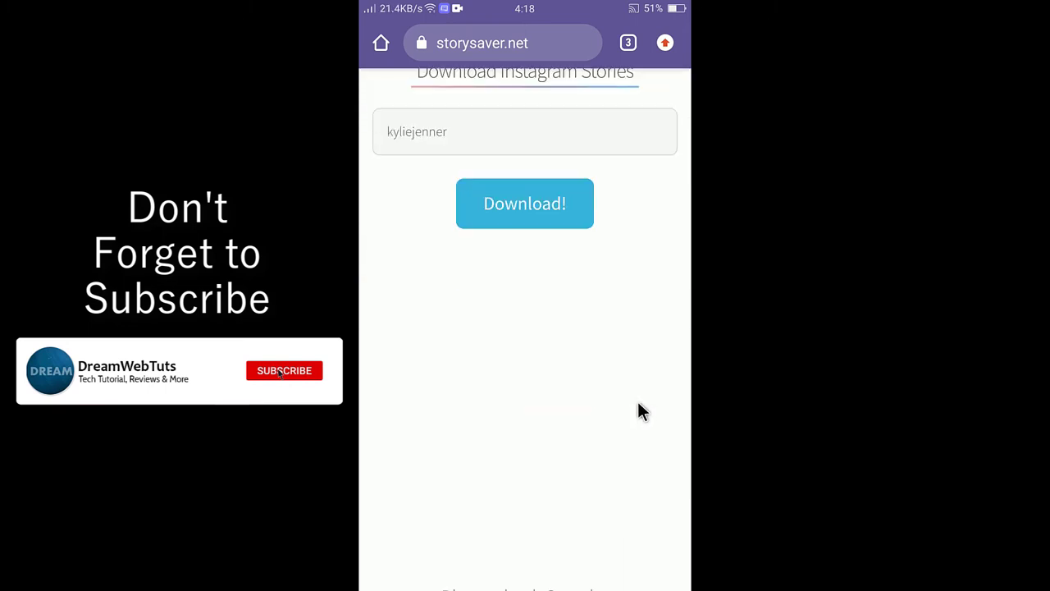
# Tick the 'I'm not a robot' box and verify the taxi image challenge.
pyautogui.click(524, 204)
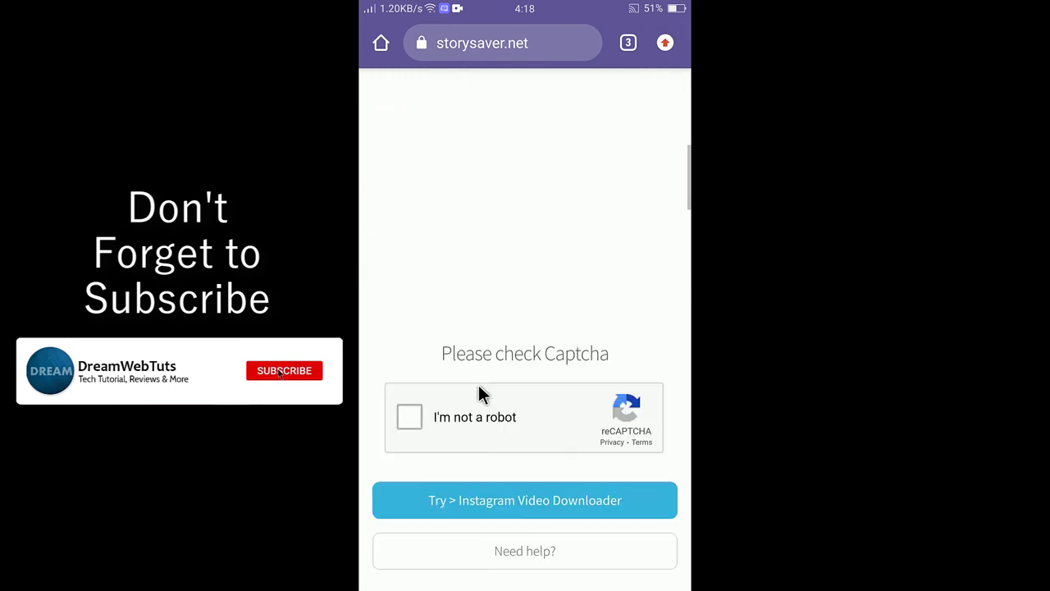
pyautogui.click(409, 417)
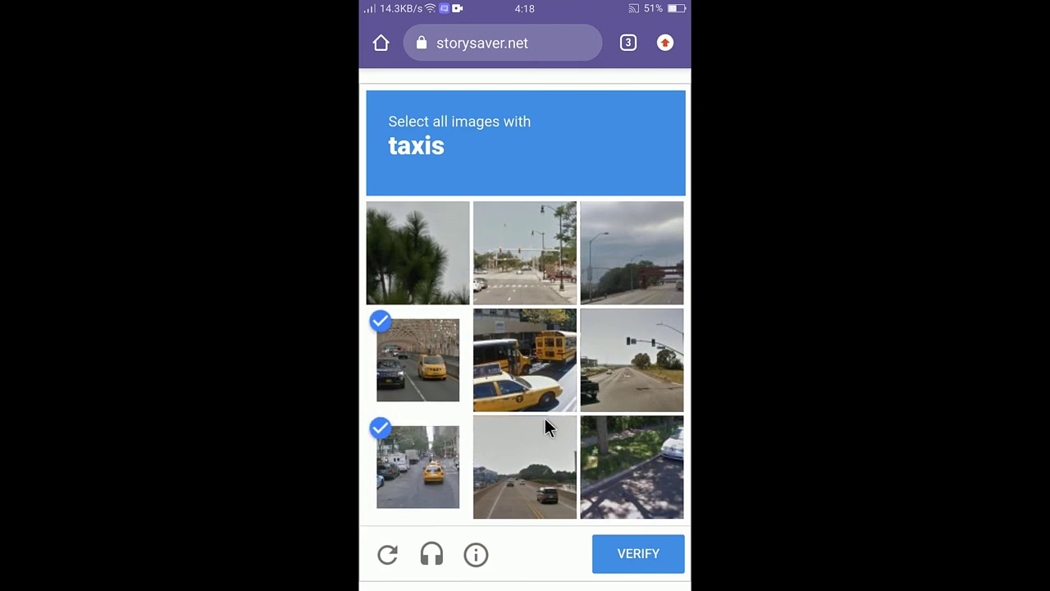
pyautogui.click(638, 554)
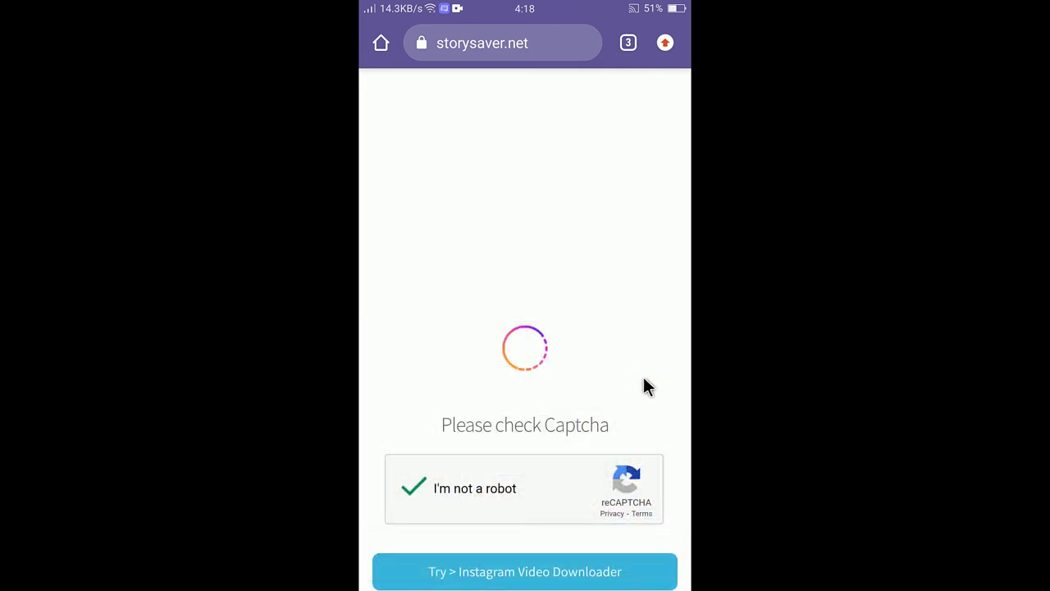
pyautogui.moveTo(642, 408)
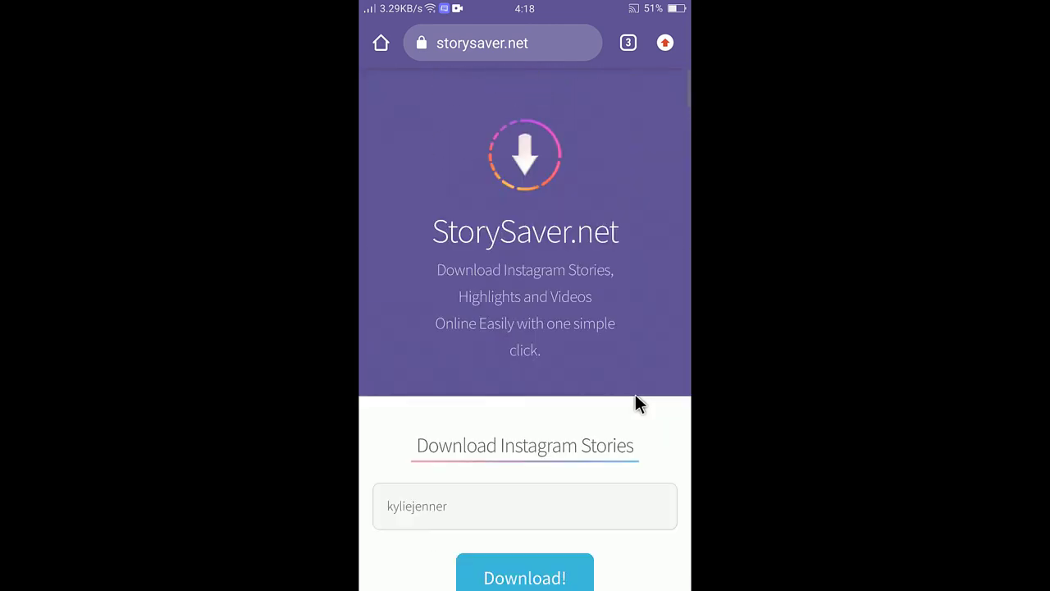
# Load kyliejenner's eight stories and save story 8/8, the pink giveaway, as a photo.
pyautogui.click(524, 575)
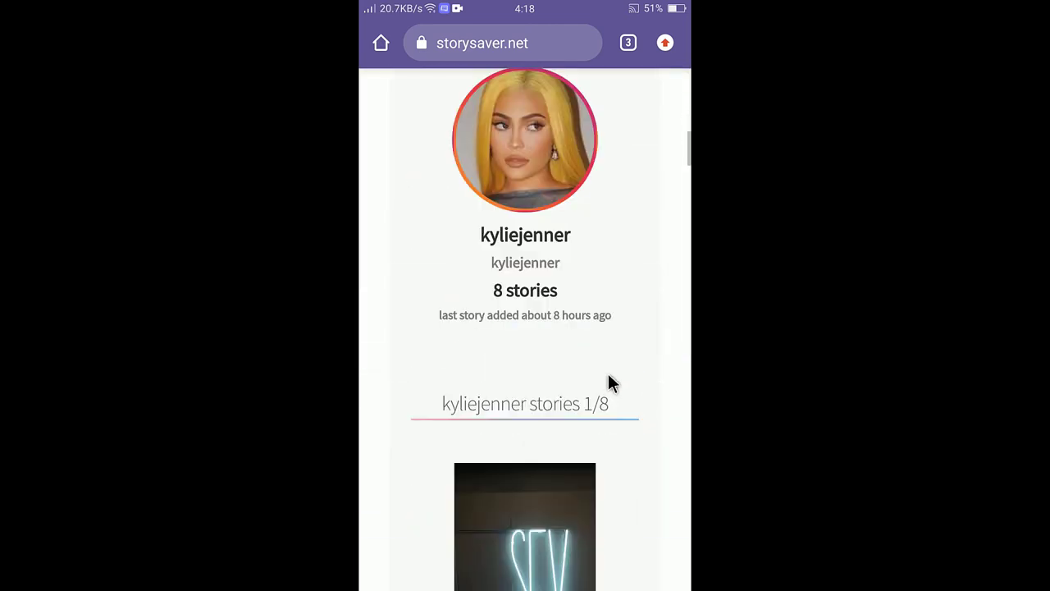
pyautogui.scroll(-3)
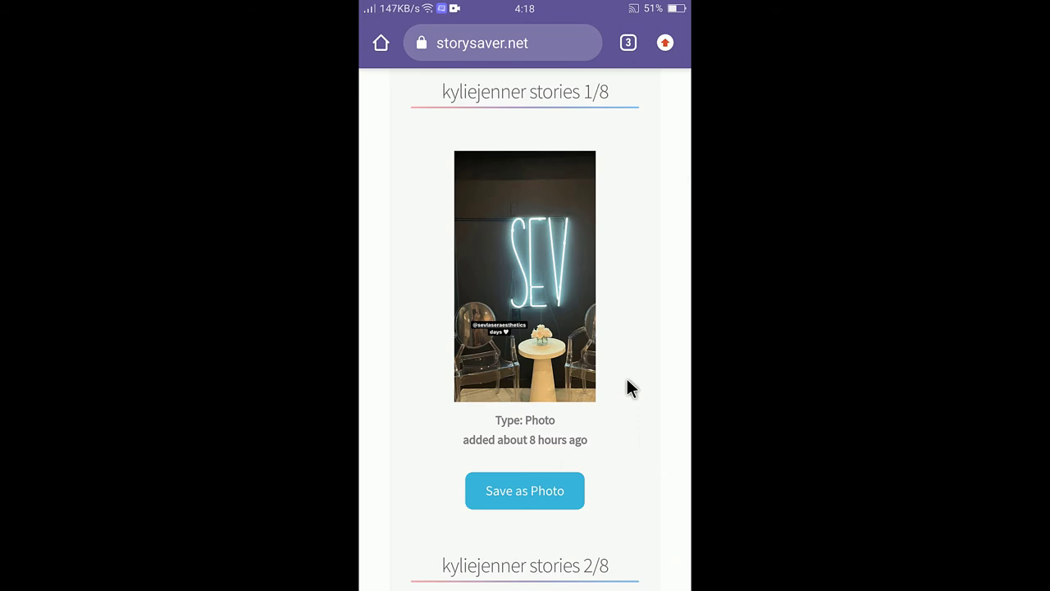
pyautogui.scroll(-3)
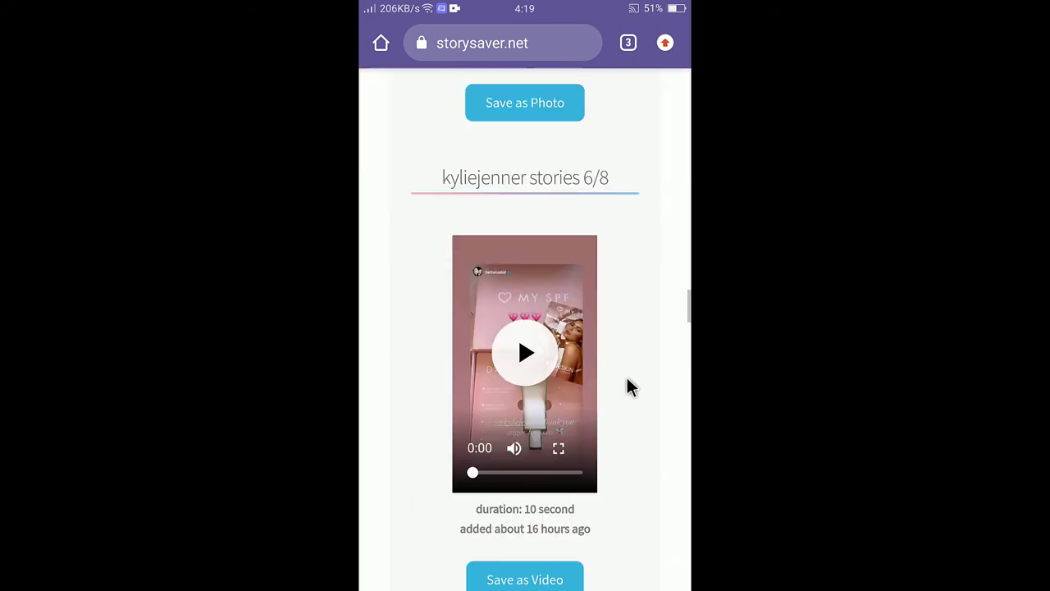
pyautogui.scroll(-3)
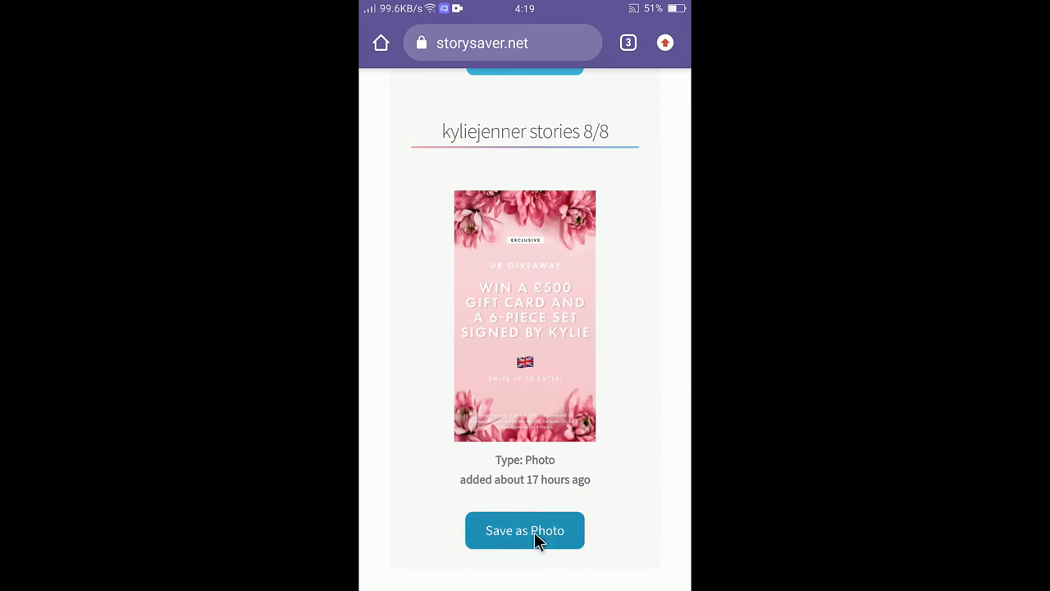
pyautogui.click(524, 530)
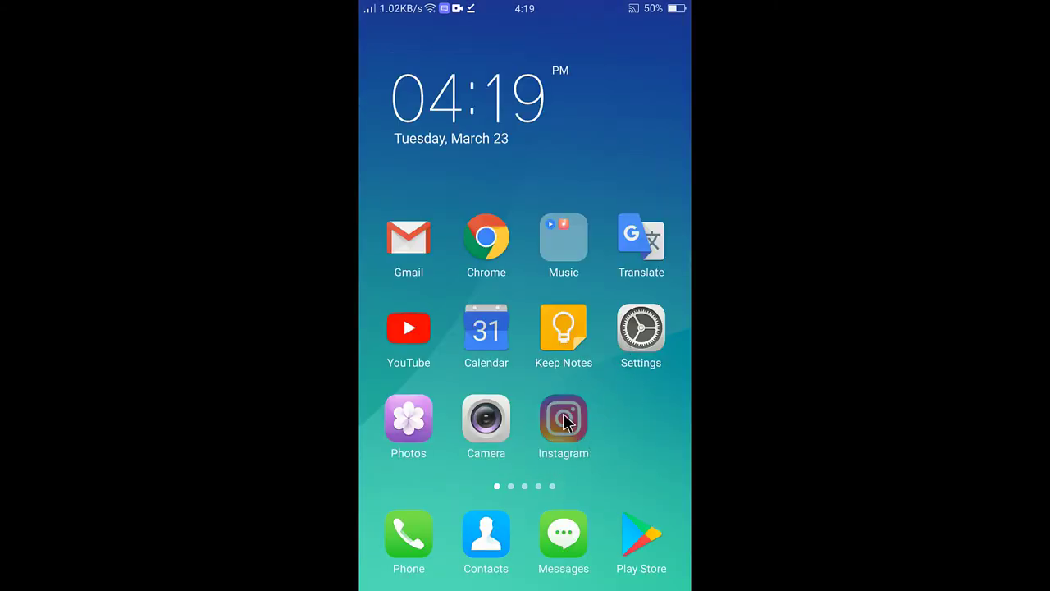
pyautogui.moveTo(557, 197)
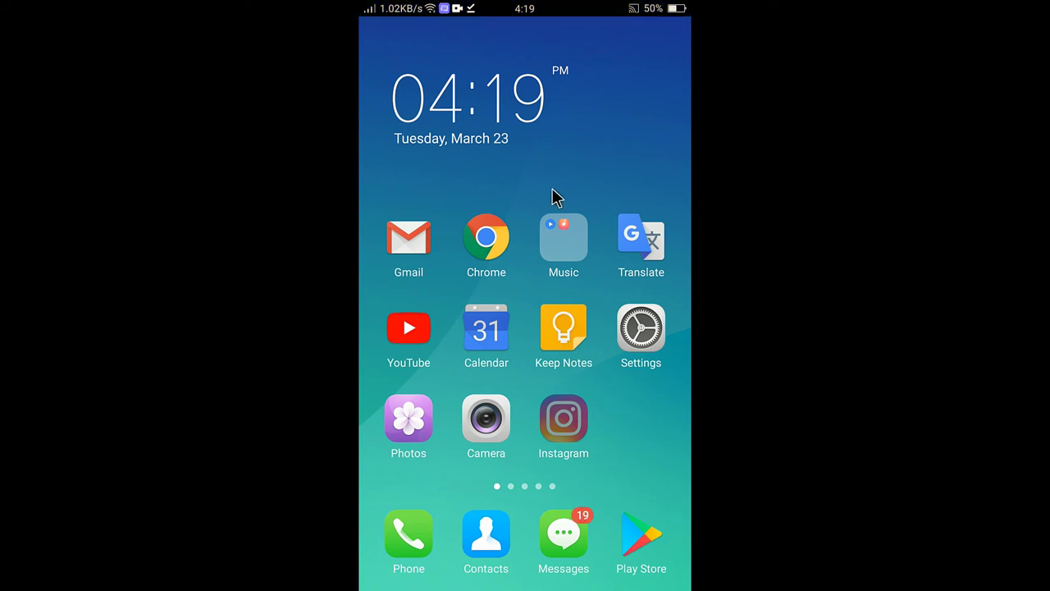
# Reopen Instagram and start a new story from Your Story to reach the gallery.
pyautogui.click(563, 418)
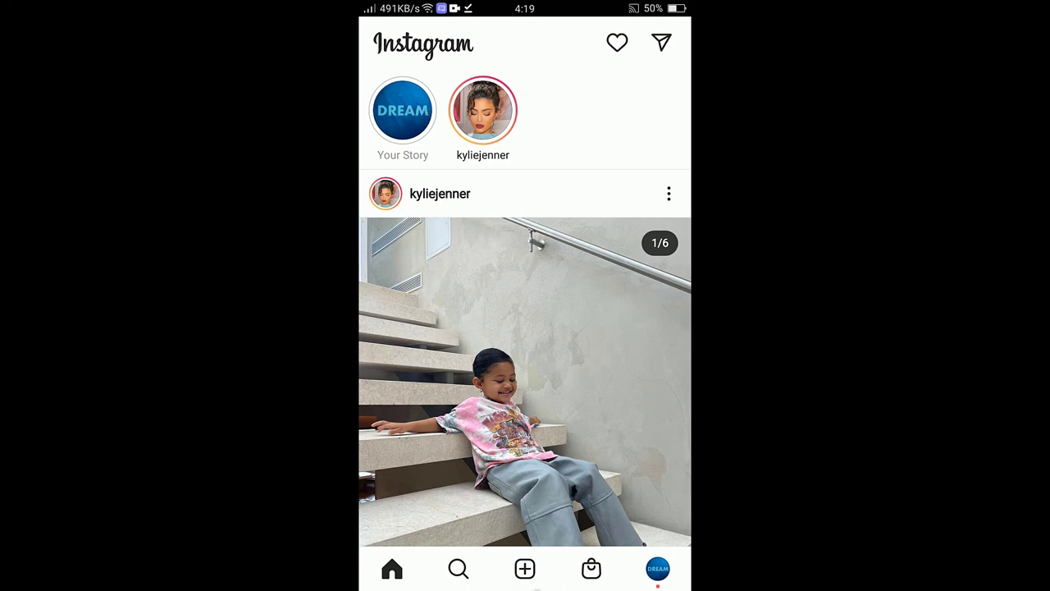
pyautogui.click(525, 568)
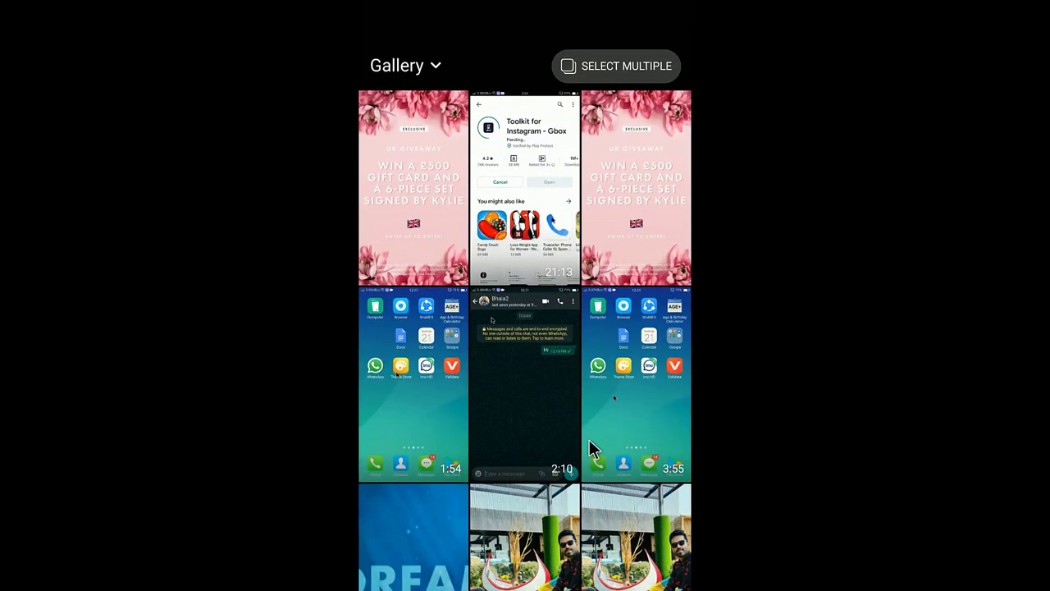
# Make the pink giveaway image a story draft with the bubbling flask sticker, then open Send to.
pyautogui.click(413, 186)
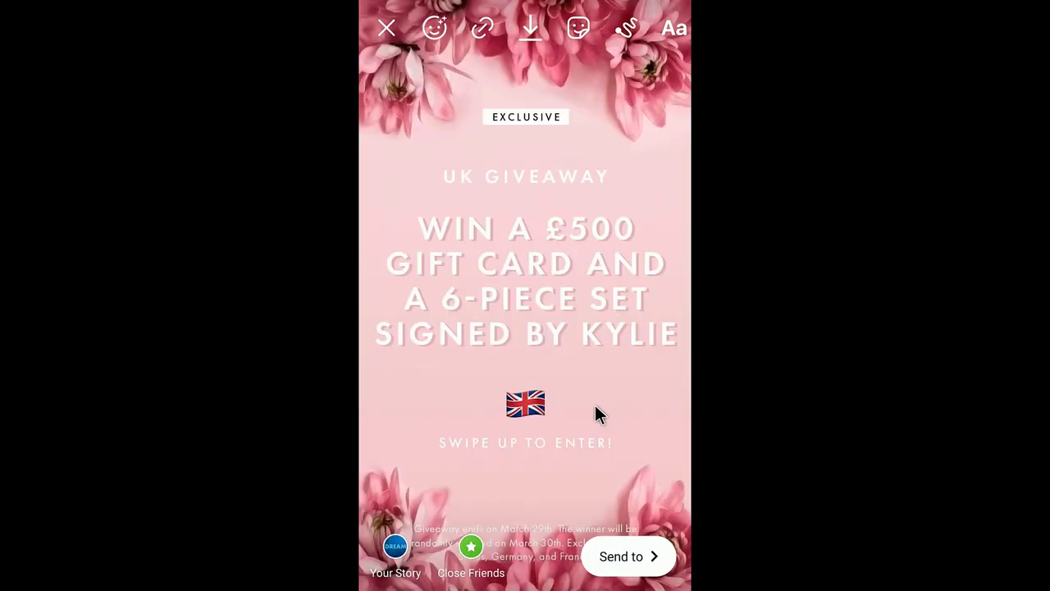
pyautogui.moveTo(599, 57)
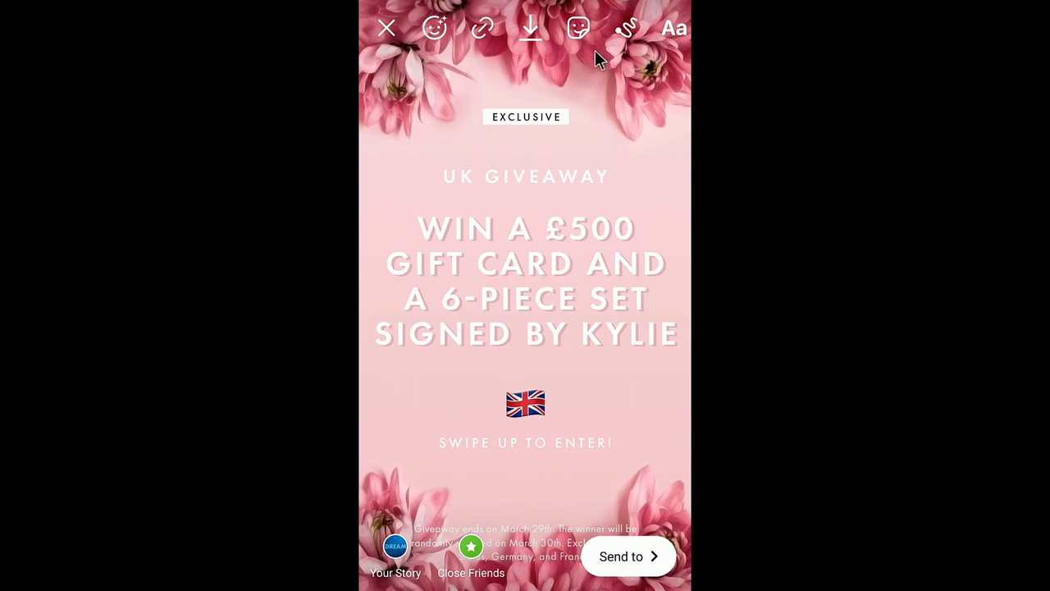
pyautogui.click(578, 27)
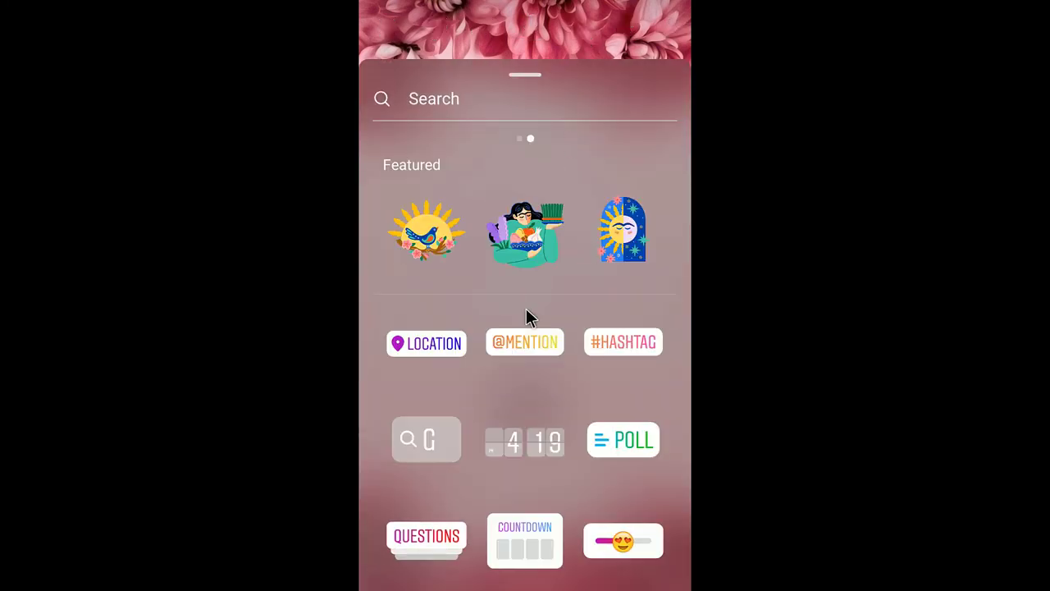
pyautogui.scroll(-3)
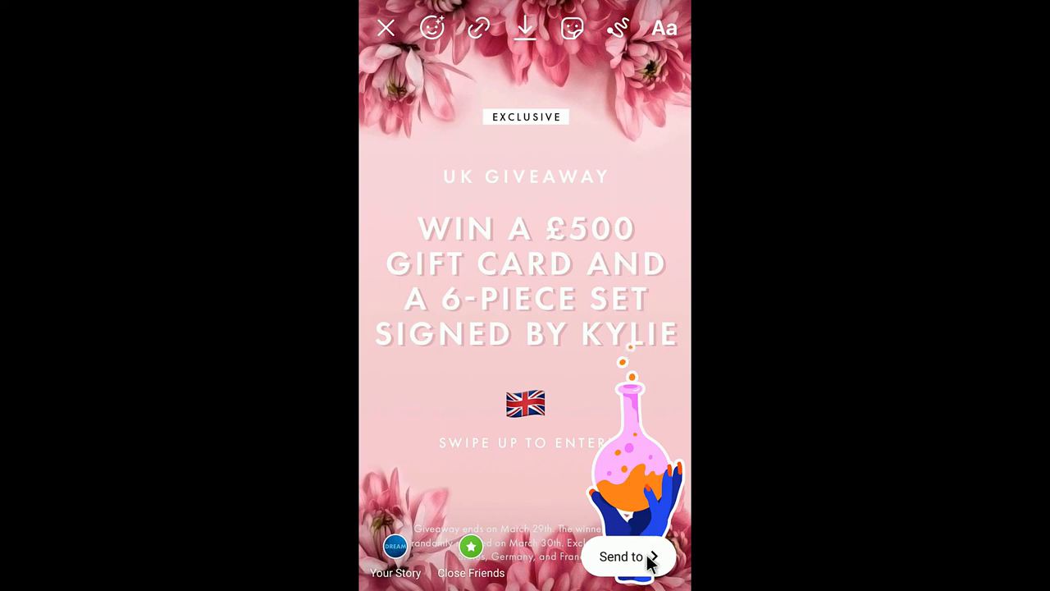
pyautogui.click(621, 557)
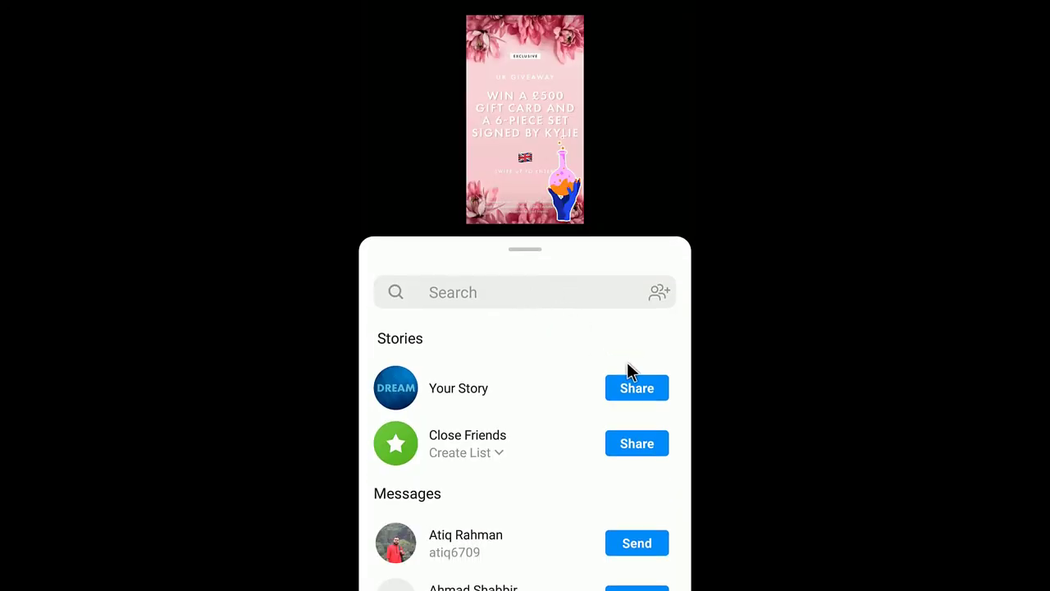
# Share the stickered giveaway image to Your Story from the Send to sheet.
pyautogui.click(637, 388)
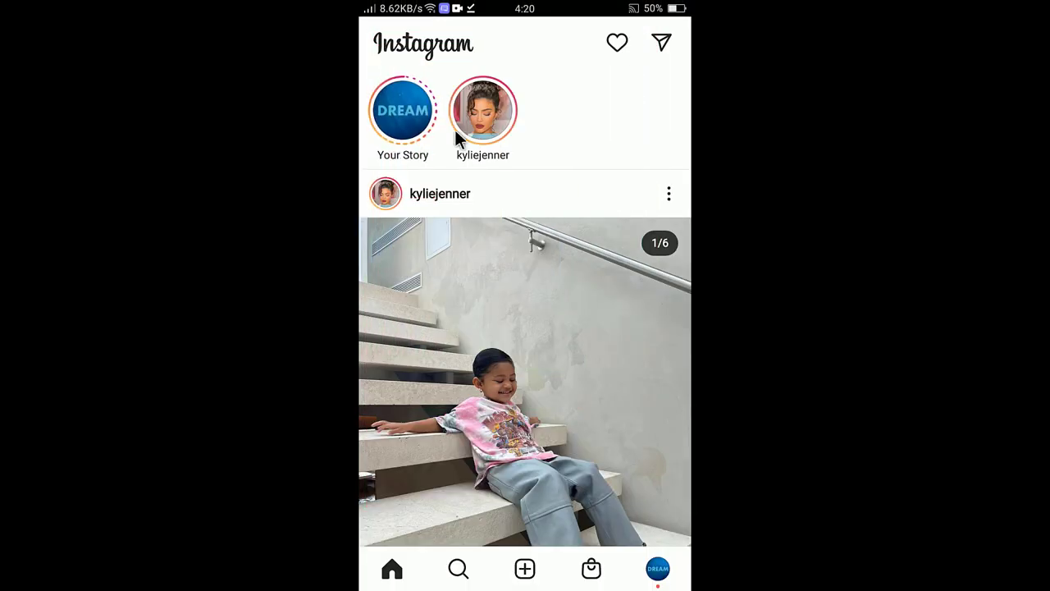
pyautogui.moveTo(482, 258)
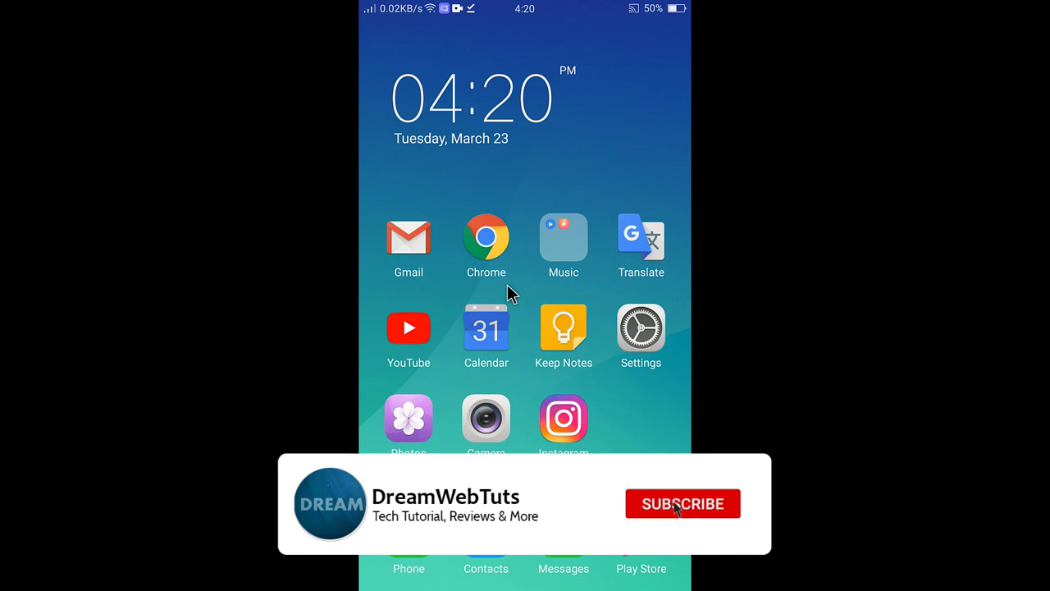
# Exit Instagram to the Android home screen with the Home button.
pyautogui.click(683, 503)
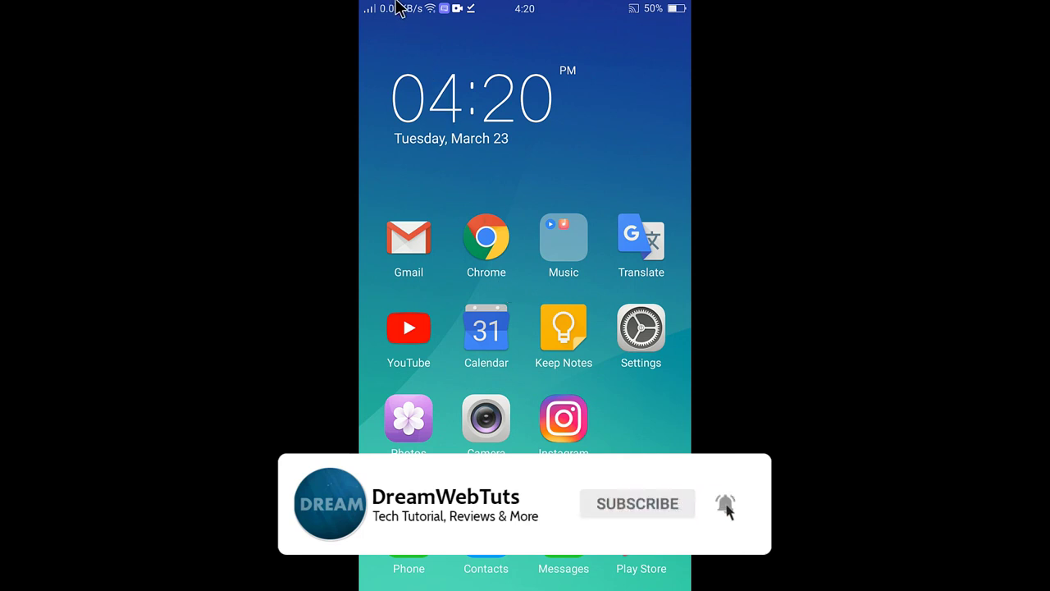